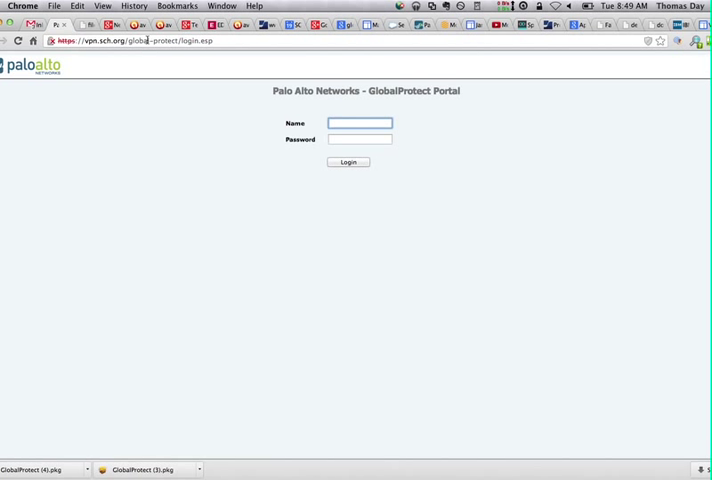
Enter the saved 'sch…' login name in the portal's Name field
left_click(358, 123)
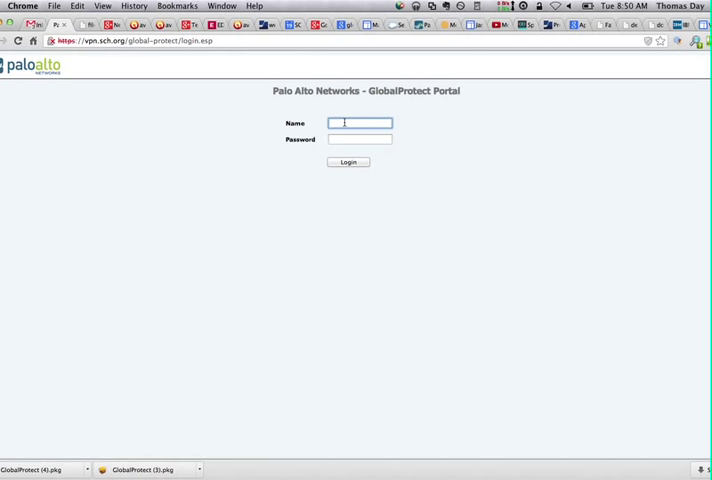
type("sch")
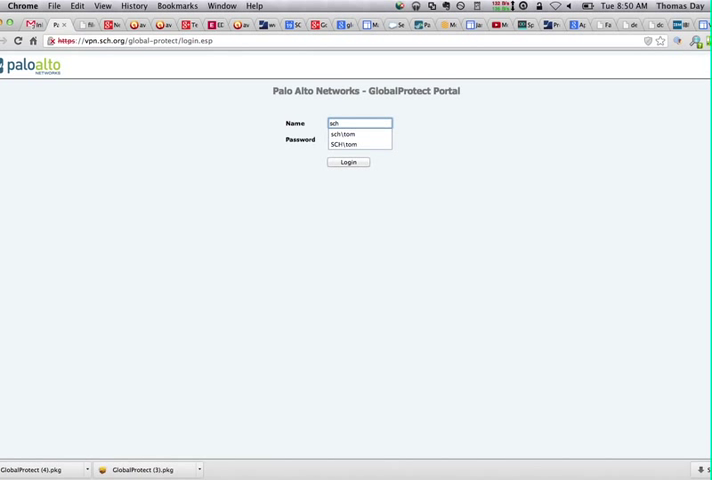
left_click(348, 134)
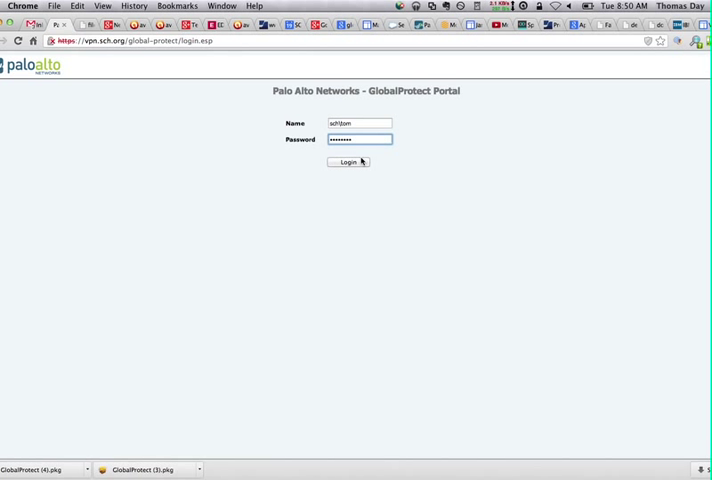
Log in, download the Mac 32/64 bit GlobalProtect agent, and open its .pkg installer
left_click(347, 162)
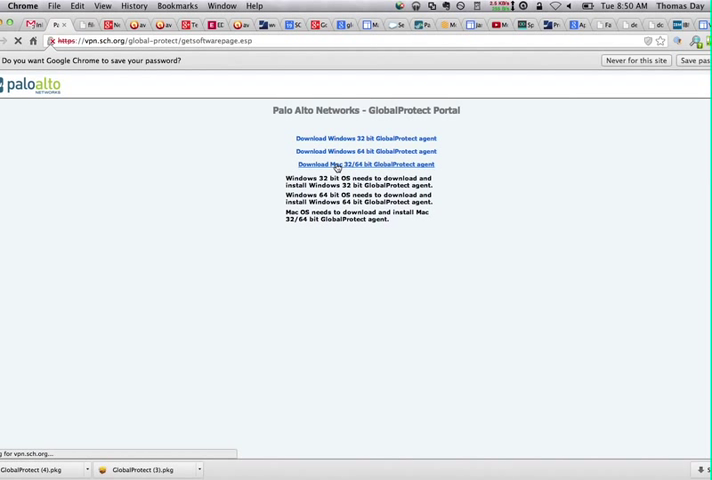
left_click(363, 164)
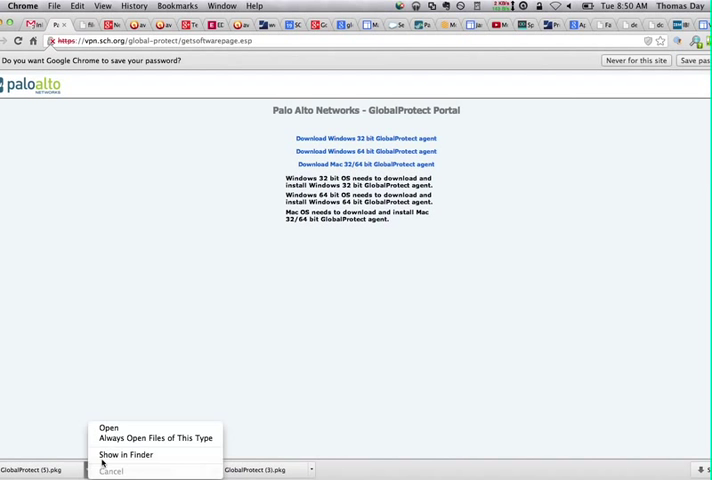
left_click(123, 450)
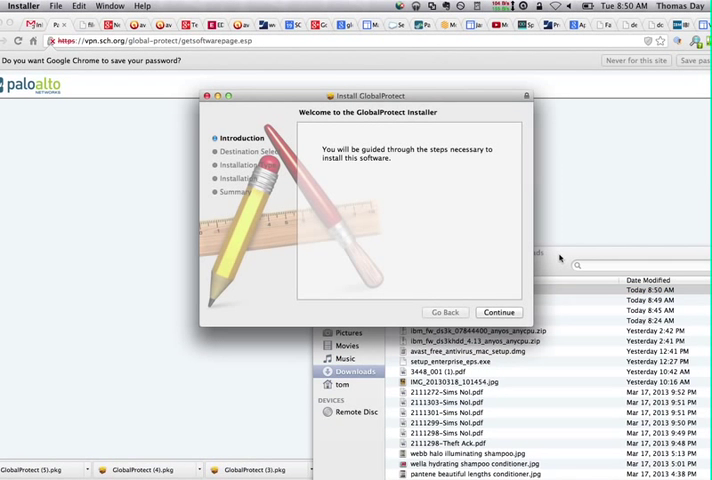
Install GlobalProtect for all users, authorizing with the admin password, then close the installer
left_click(499, 312)
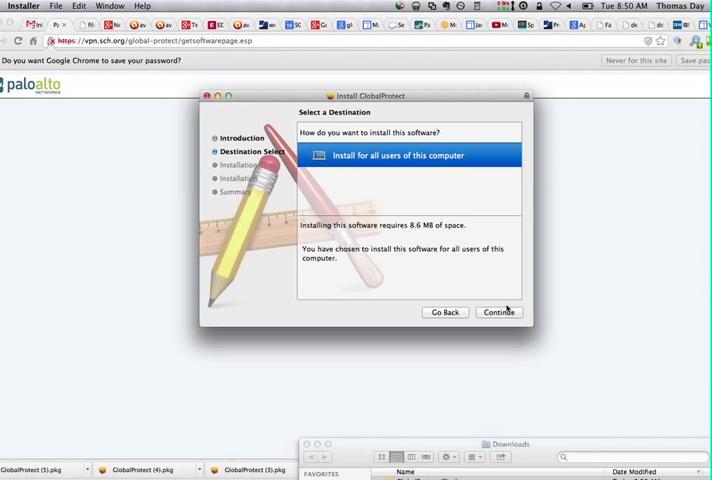
left_click(498, 311)
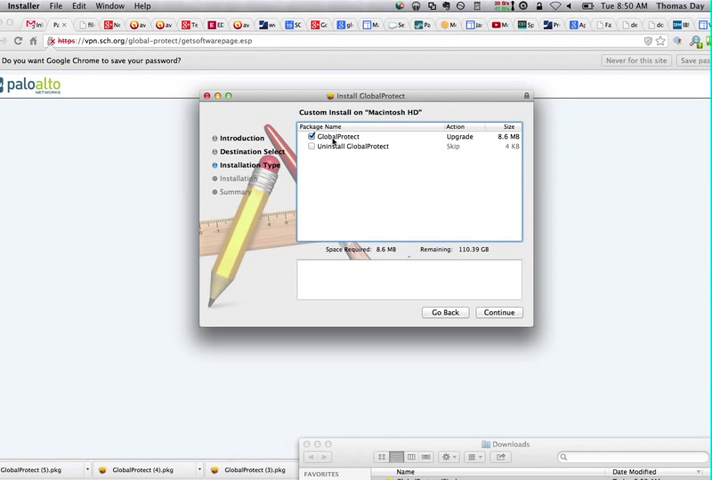
mouse_move(465, 142)
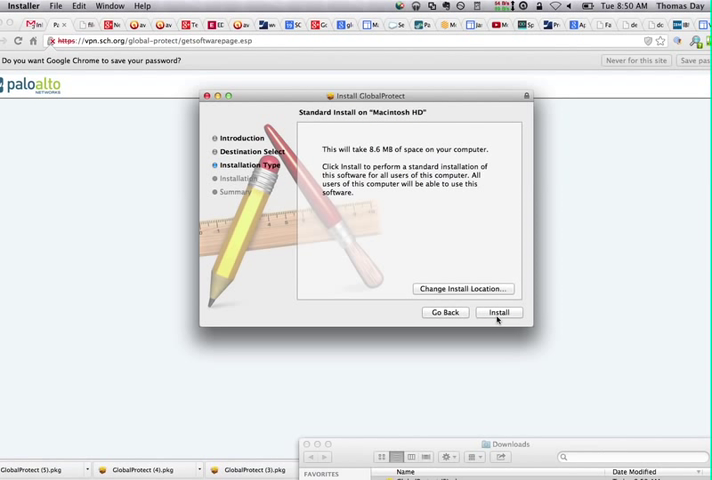
left_click(498, 312)
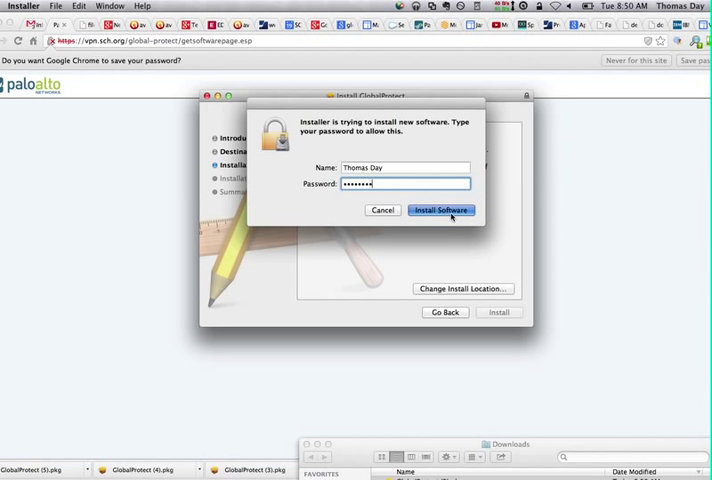
left_click(441, 210)
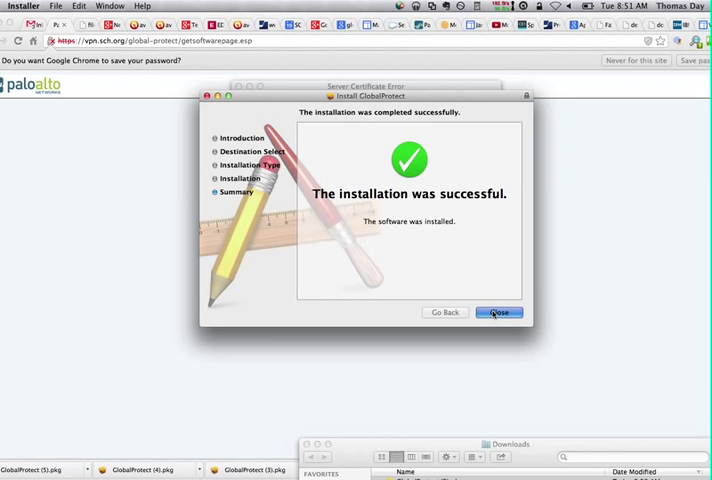
left_click(502, 312)
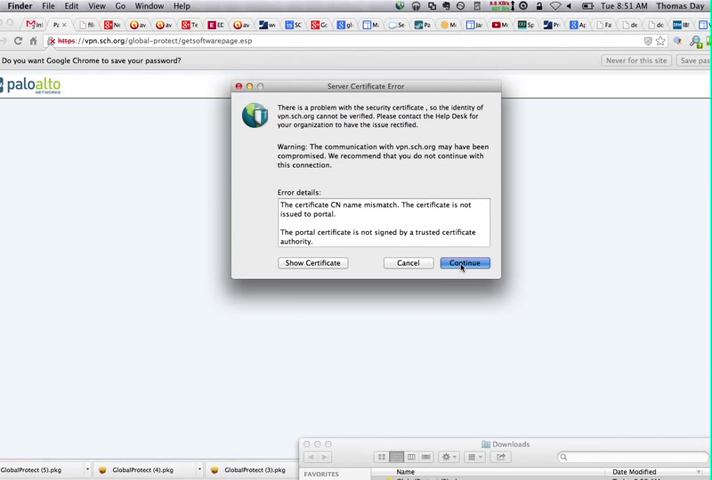
Continue past the portal certificate error, then open the GlobalProtect menu bar menu
left_click(465, 263)
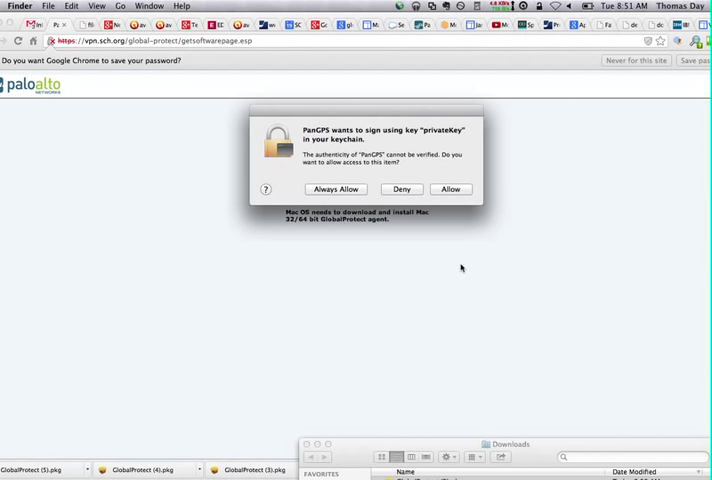
mouse_move(335, 195)
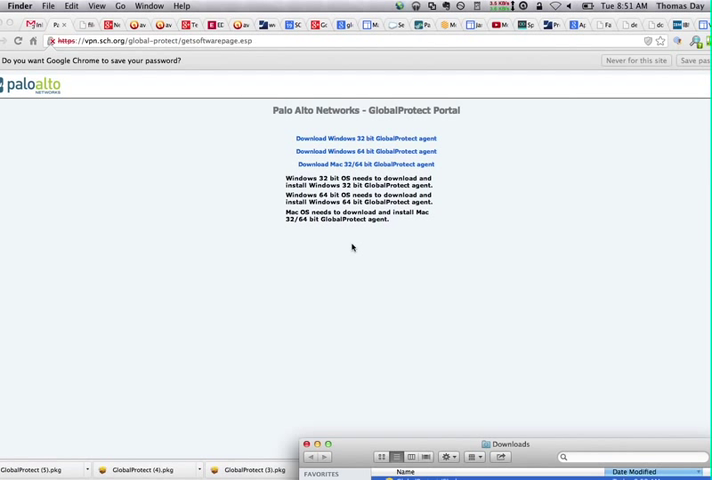
mouse_move(403, 77)
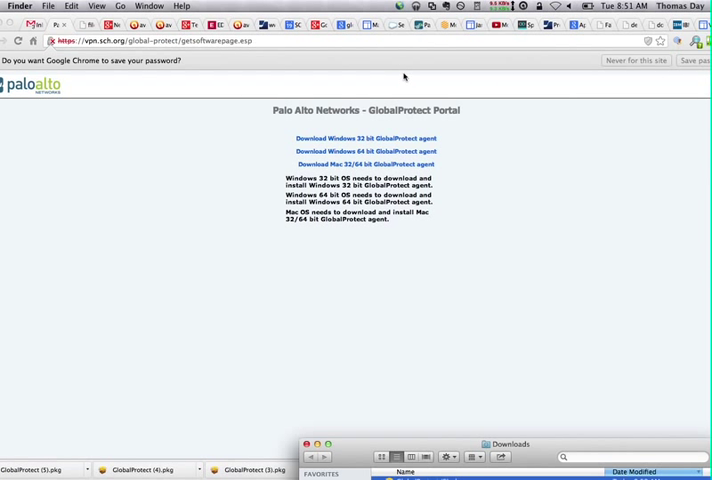
left_click(413, 6)
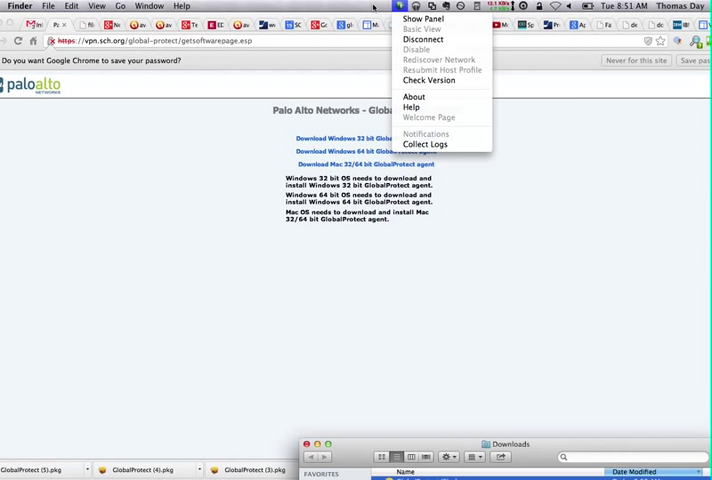
Open the GlobalProtect panel from the menu bar and view its Details tab
left_click(388, 8)
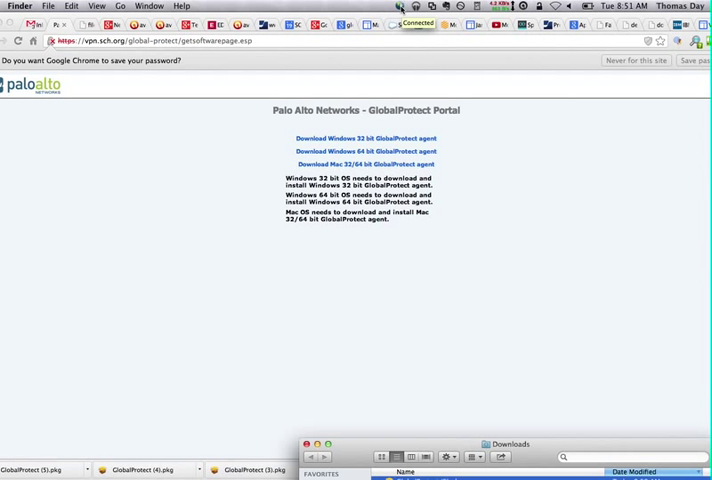
left_click(410, 9)
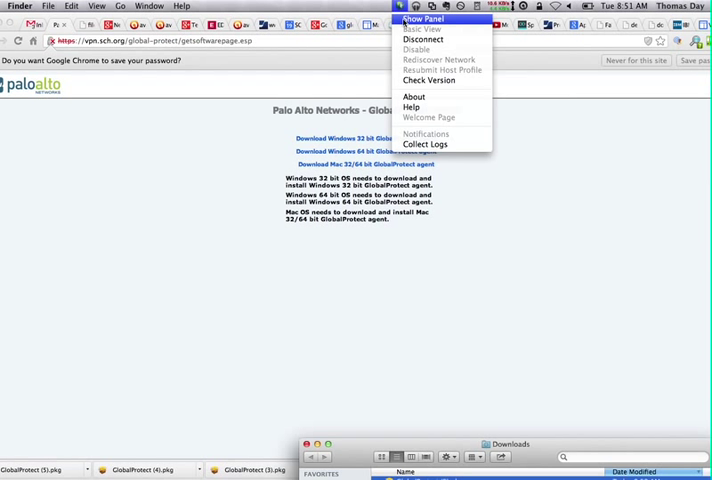
left_click(425, 19)
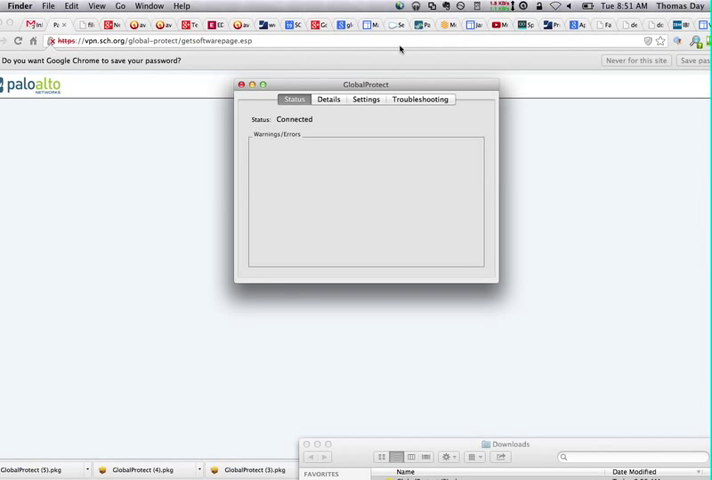
left_click(328, 99)
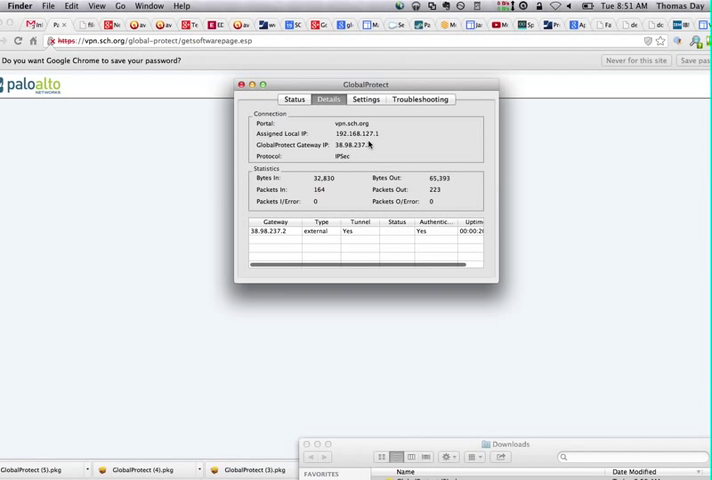